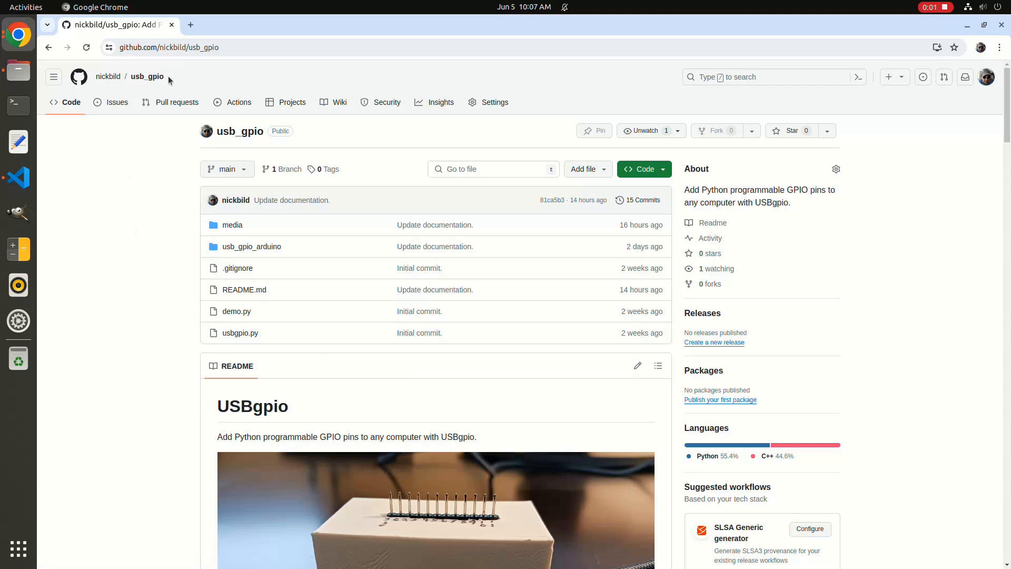
Step: Scroll the usb_gpio README past How It Works and the build photos to the Bill of Materials
{"action": "left_click", "coordinate": [166, 47]}
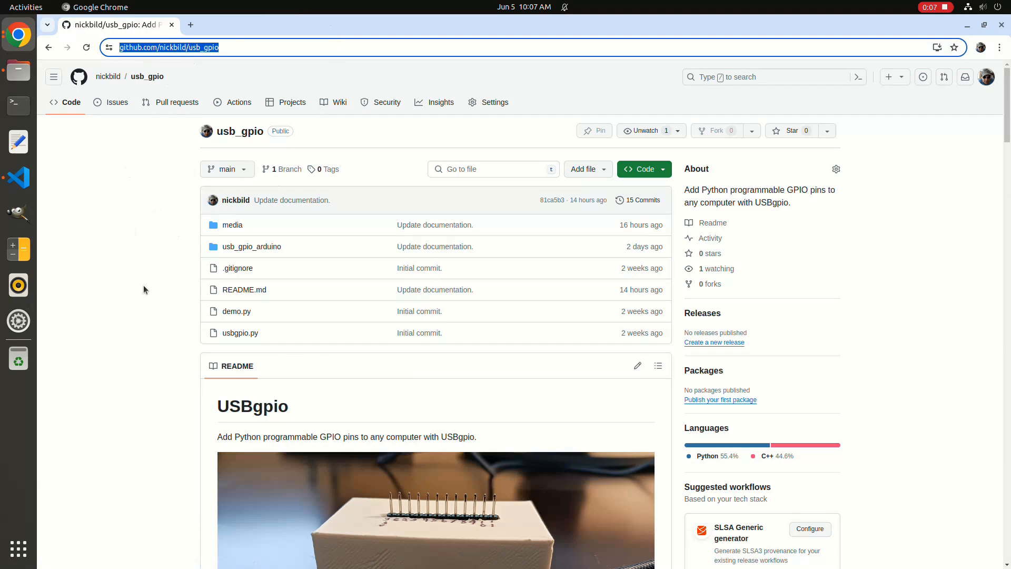
{"action": "scroll", "scroll_direction": "down", "scroll_amount": 3}
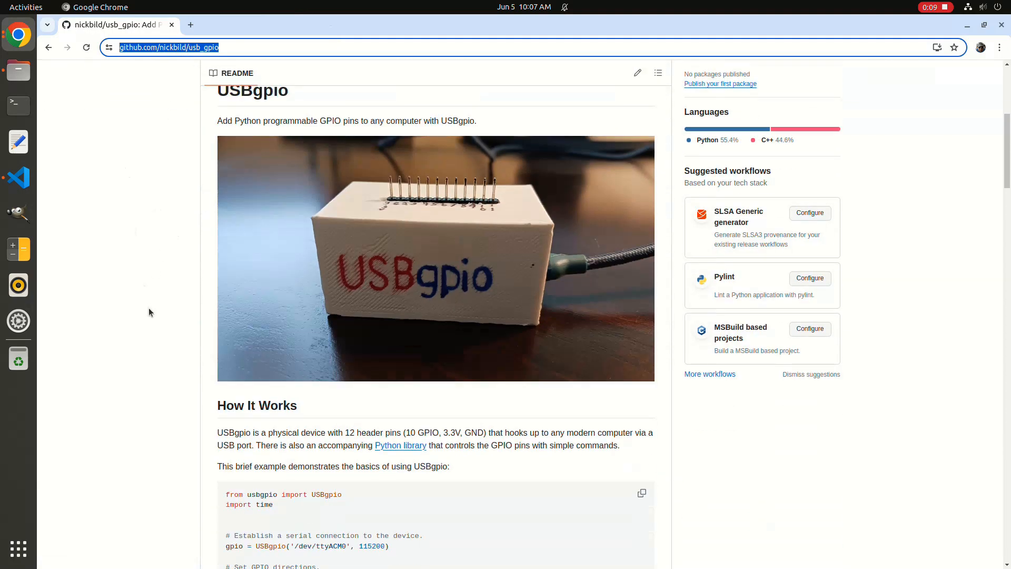
{"action": "scroll", "scroll_direction": "down", "scroll_amount": 3}
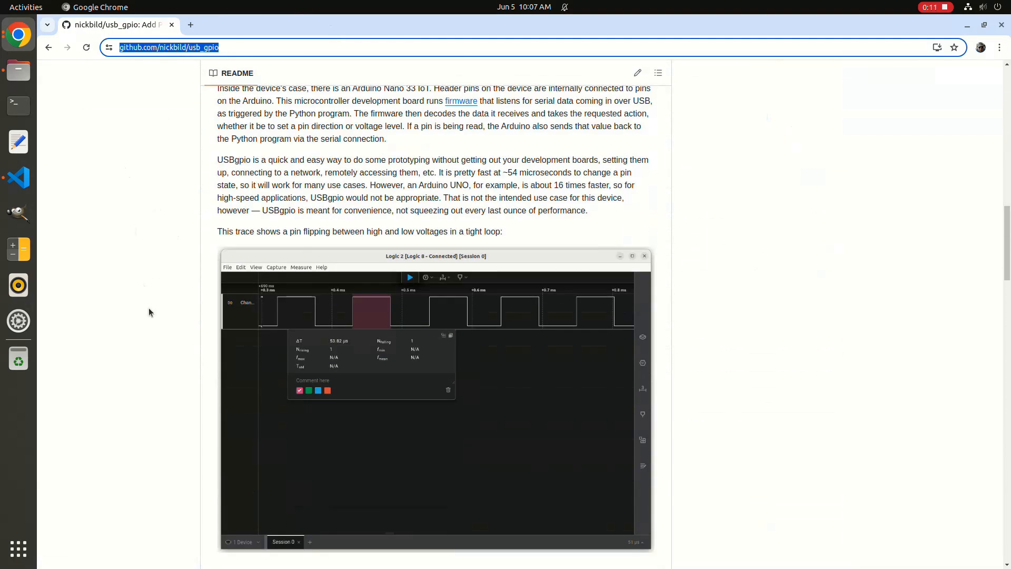
{"action": "scroll", "scroll_direction": "down", "scroll_amount": 3}
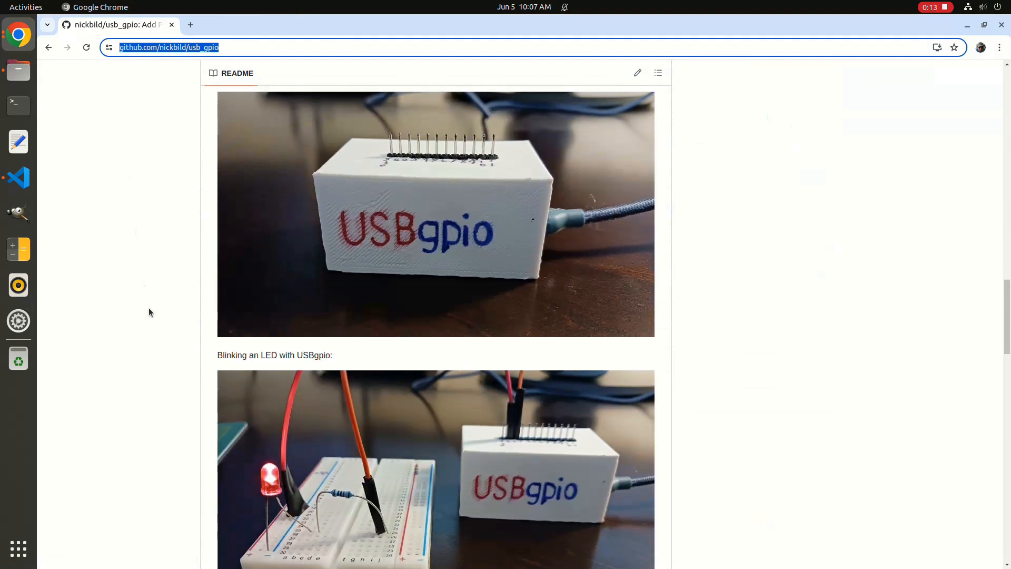
{"action": "scroll", "scroll_direction": "down", "scroll_amount": 3}
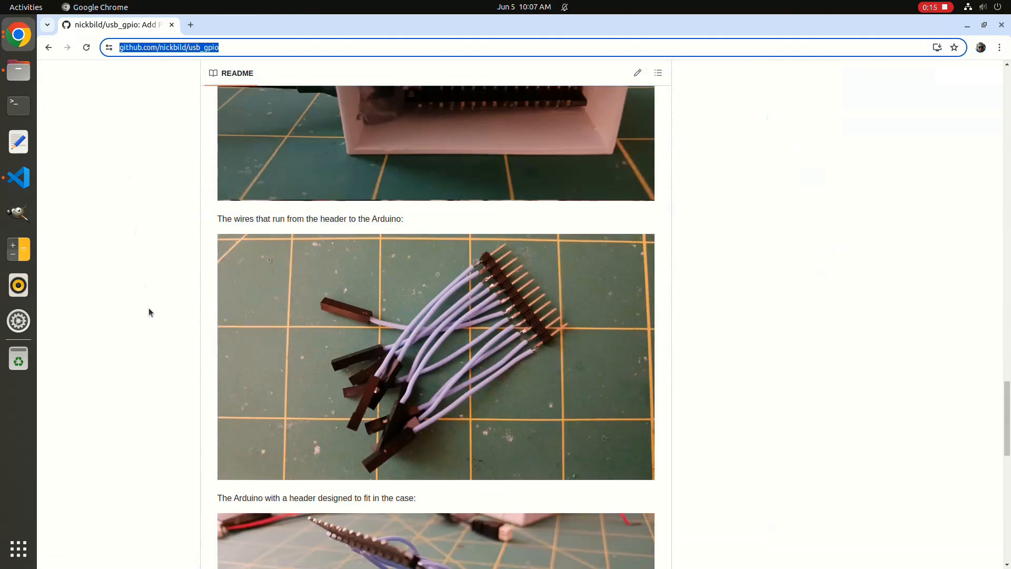
{"action": "scroll", "scroll_direction": "down", "scroll_amount": 3}
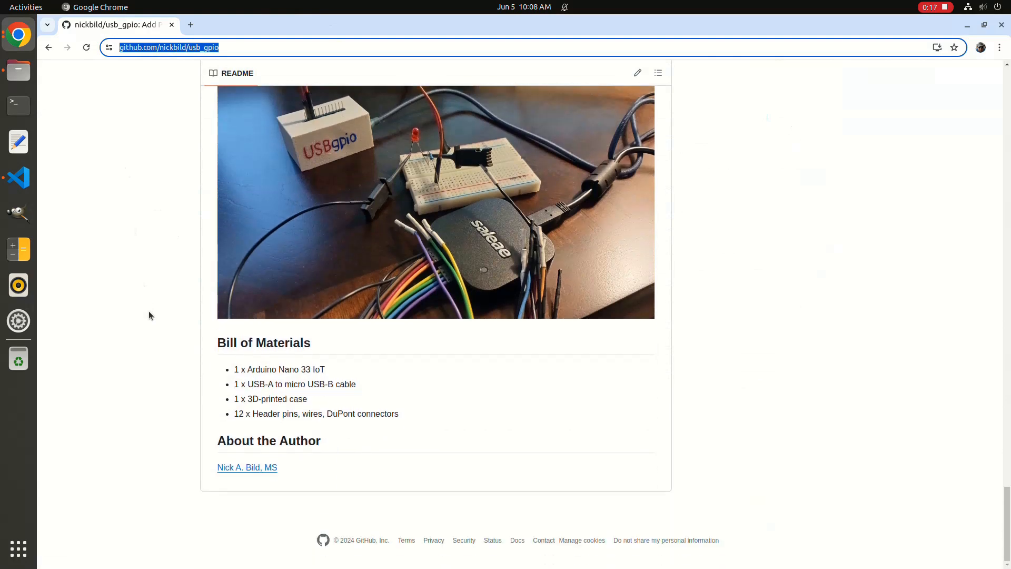
{"action": "scroll", "scroll_direction": "down", "scroll_amount": 3}
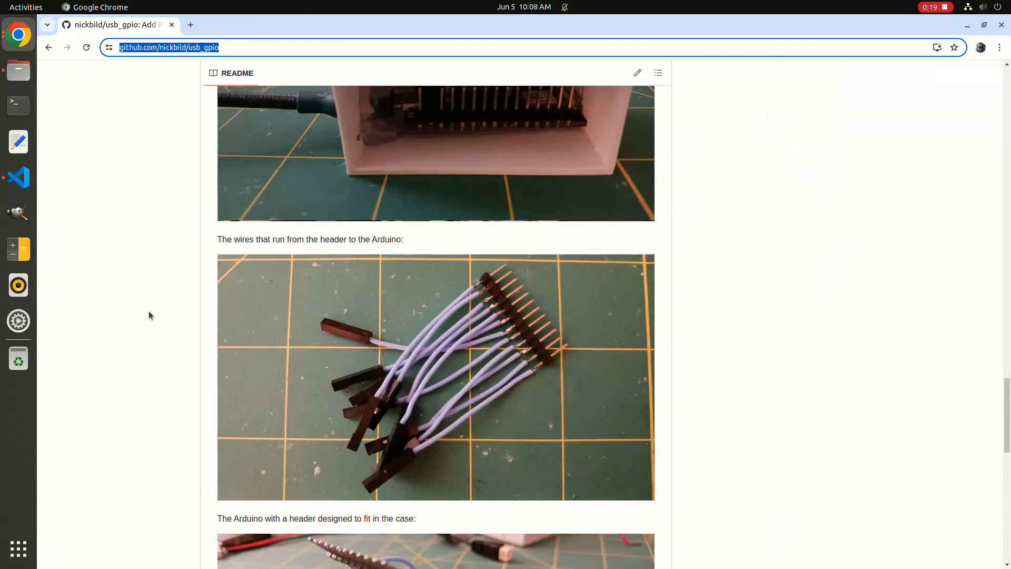